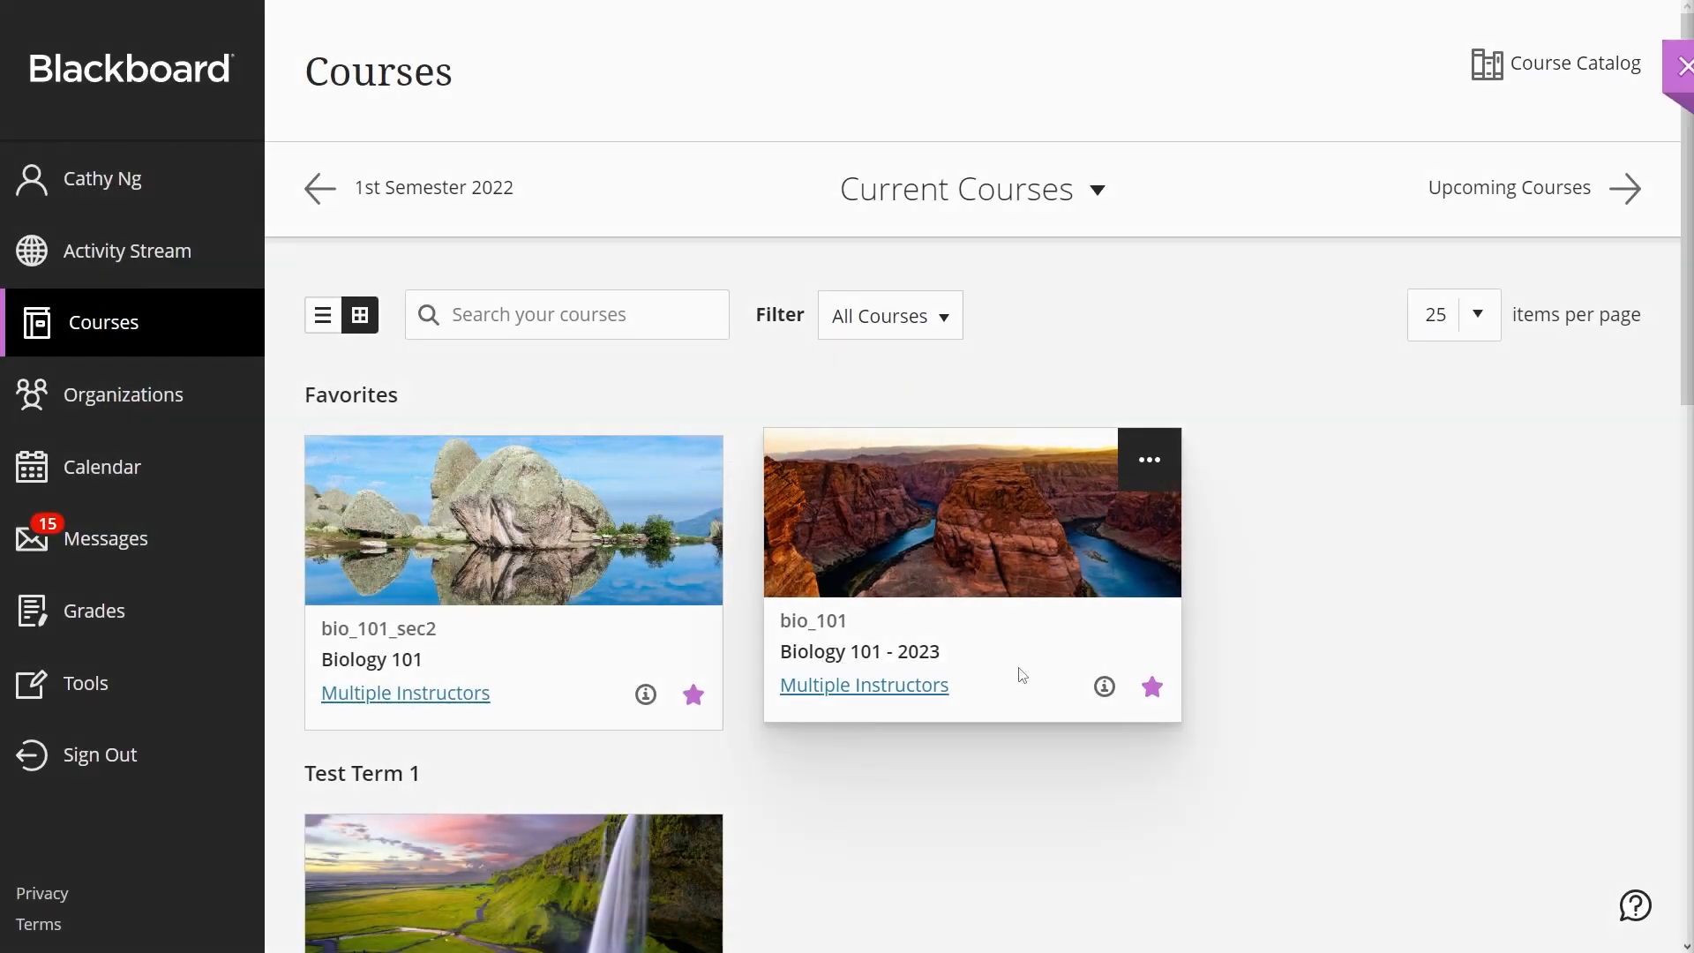
# Enter the Biology 101 - 2023 course from the Courses page.
pyautogui.click(859, 651)
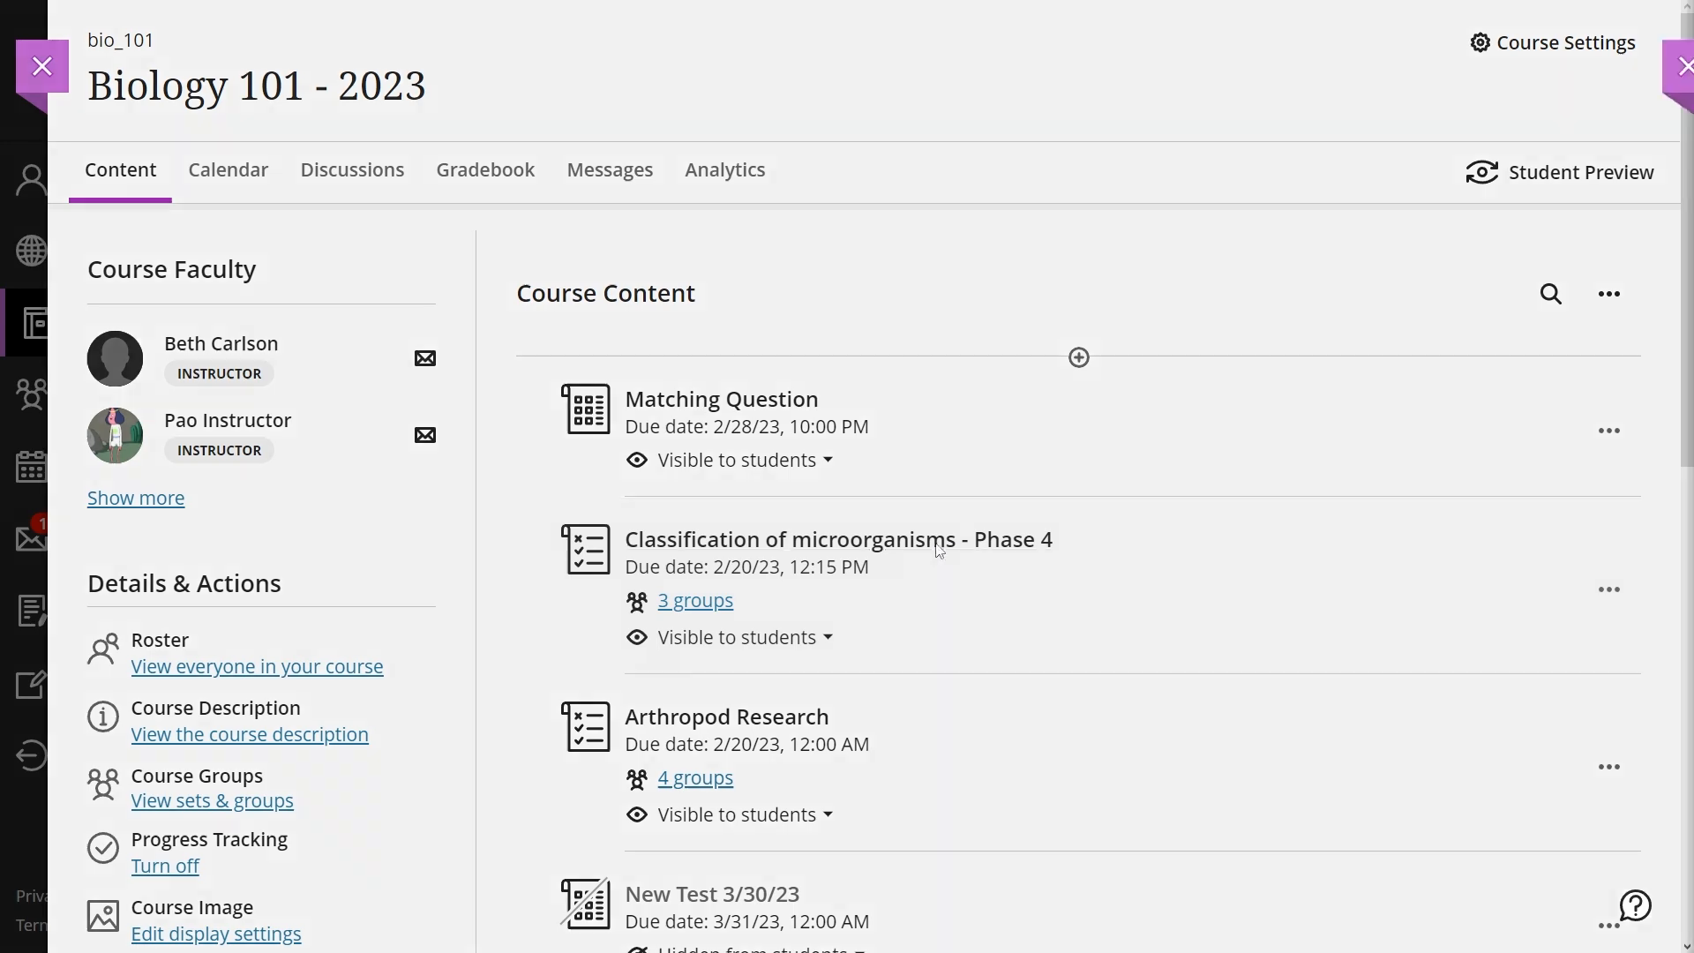
# Show the Assignment Settings panel for 'Classification of microorganisms - Phase 4'.
pyautogui.click(838, 540)
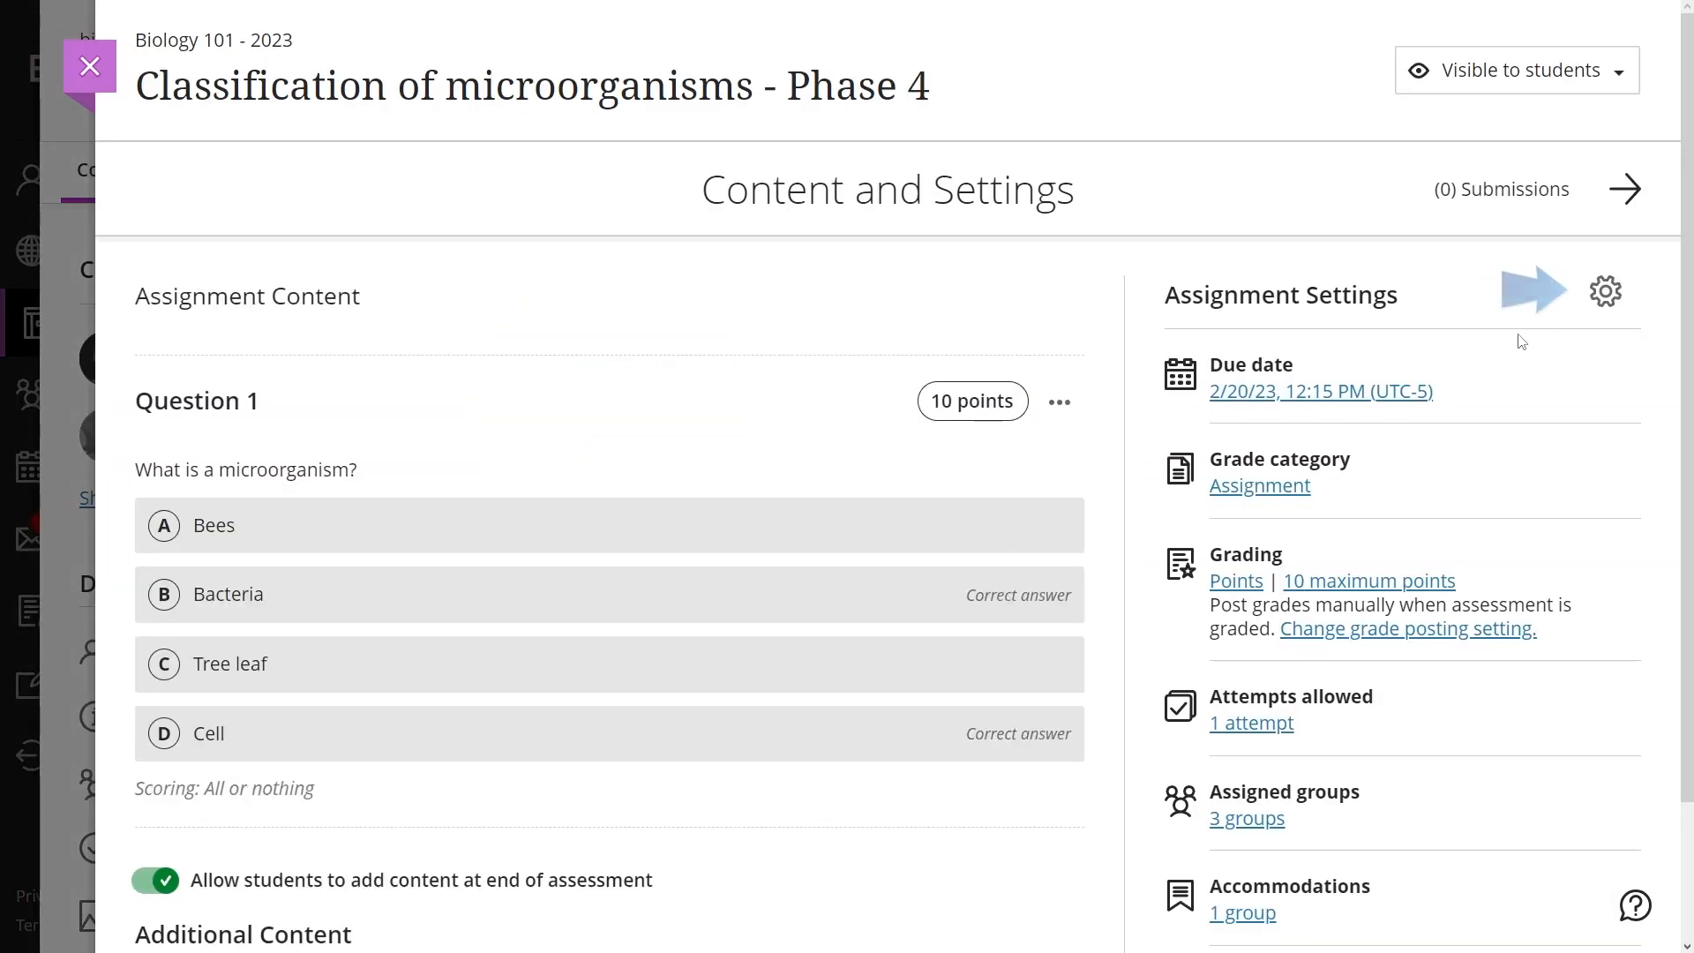
pyautogui.moveTo(1605, 291)
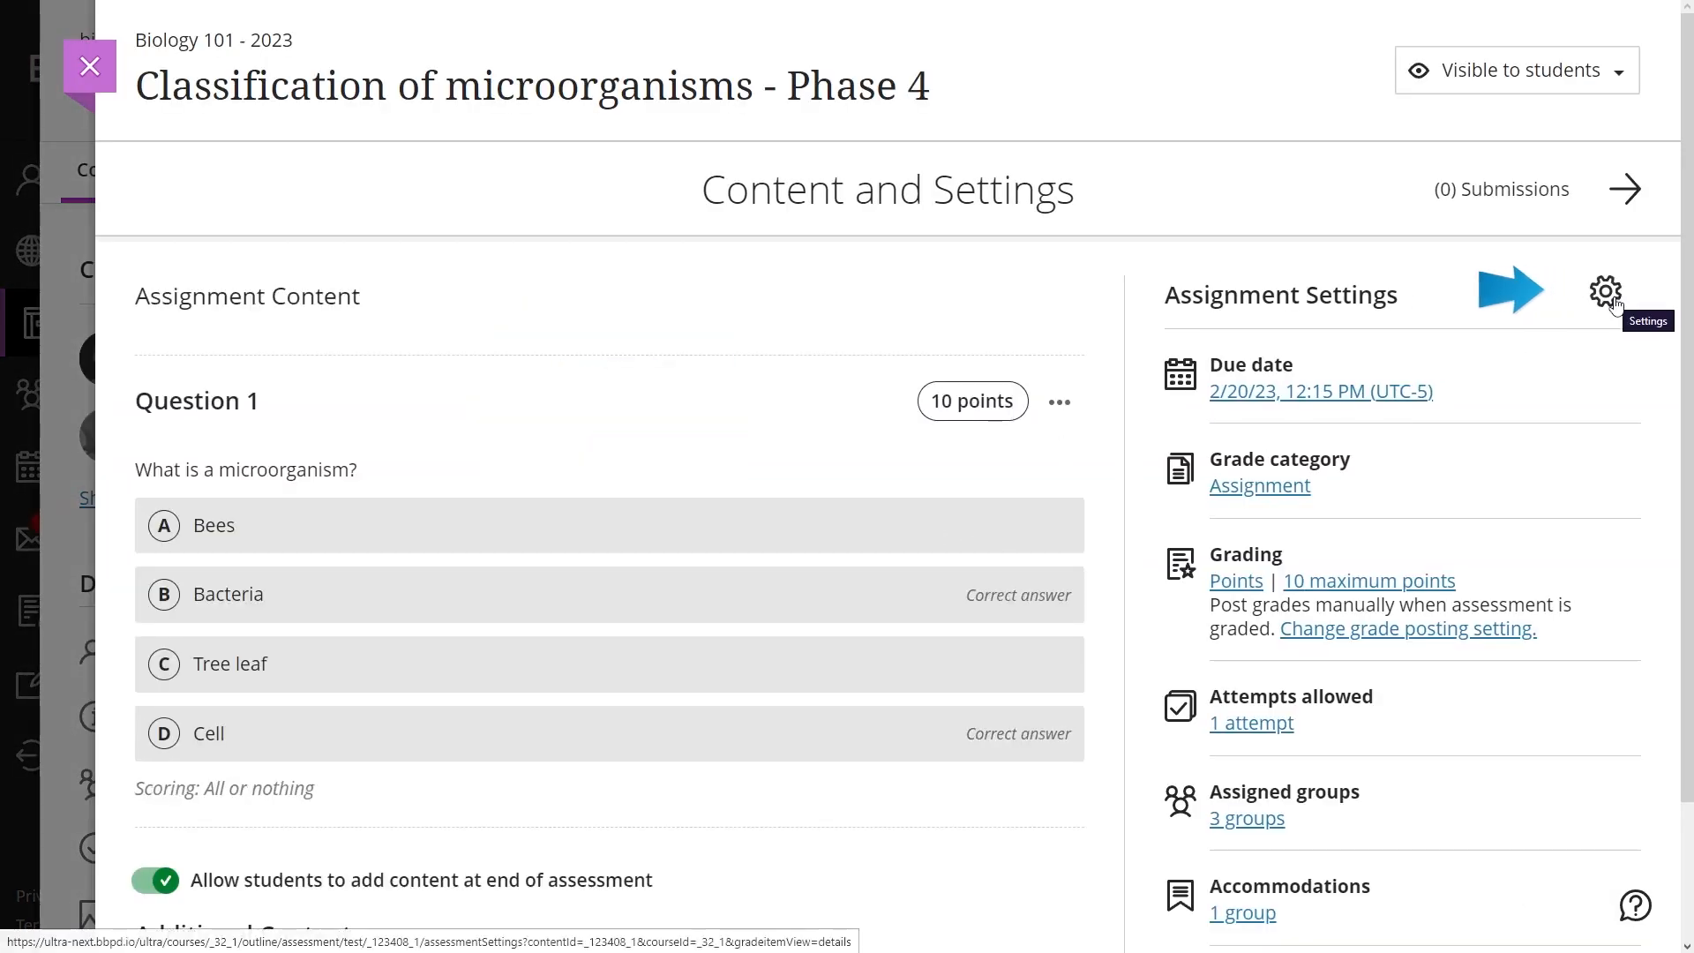
pyautogui.click(1605, 291)
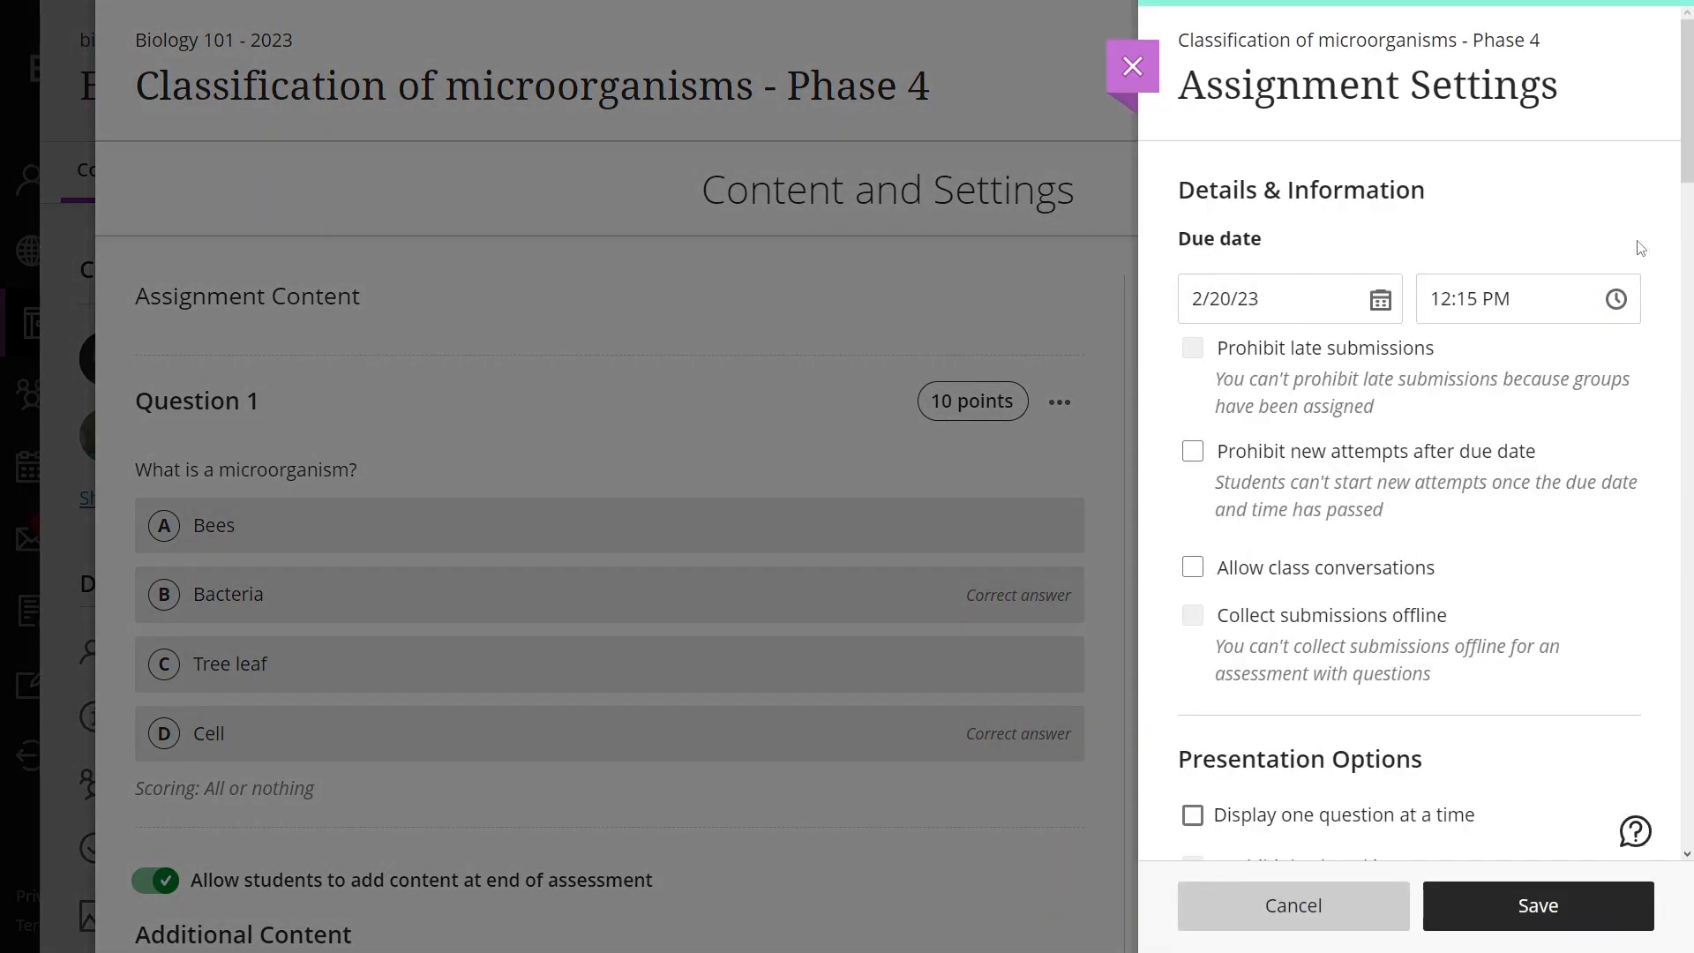
# Scroll the Assignment Settings panel down to the Assessment security section.
pyautogui.scroll(-3)
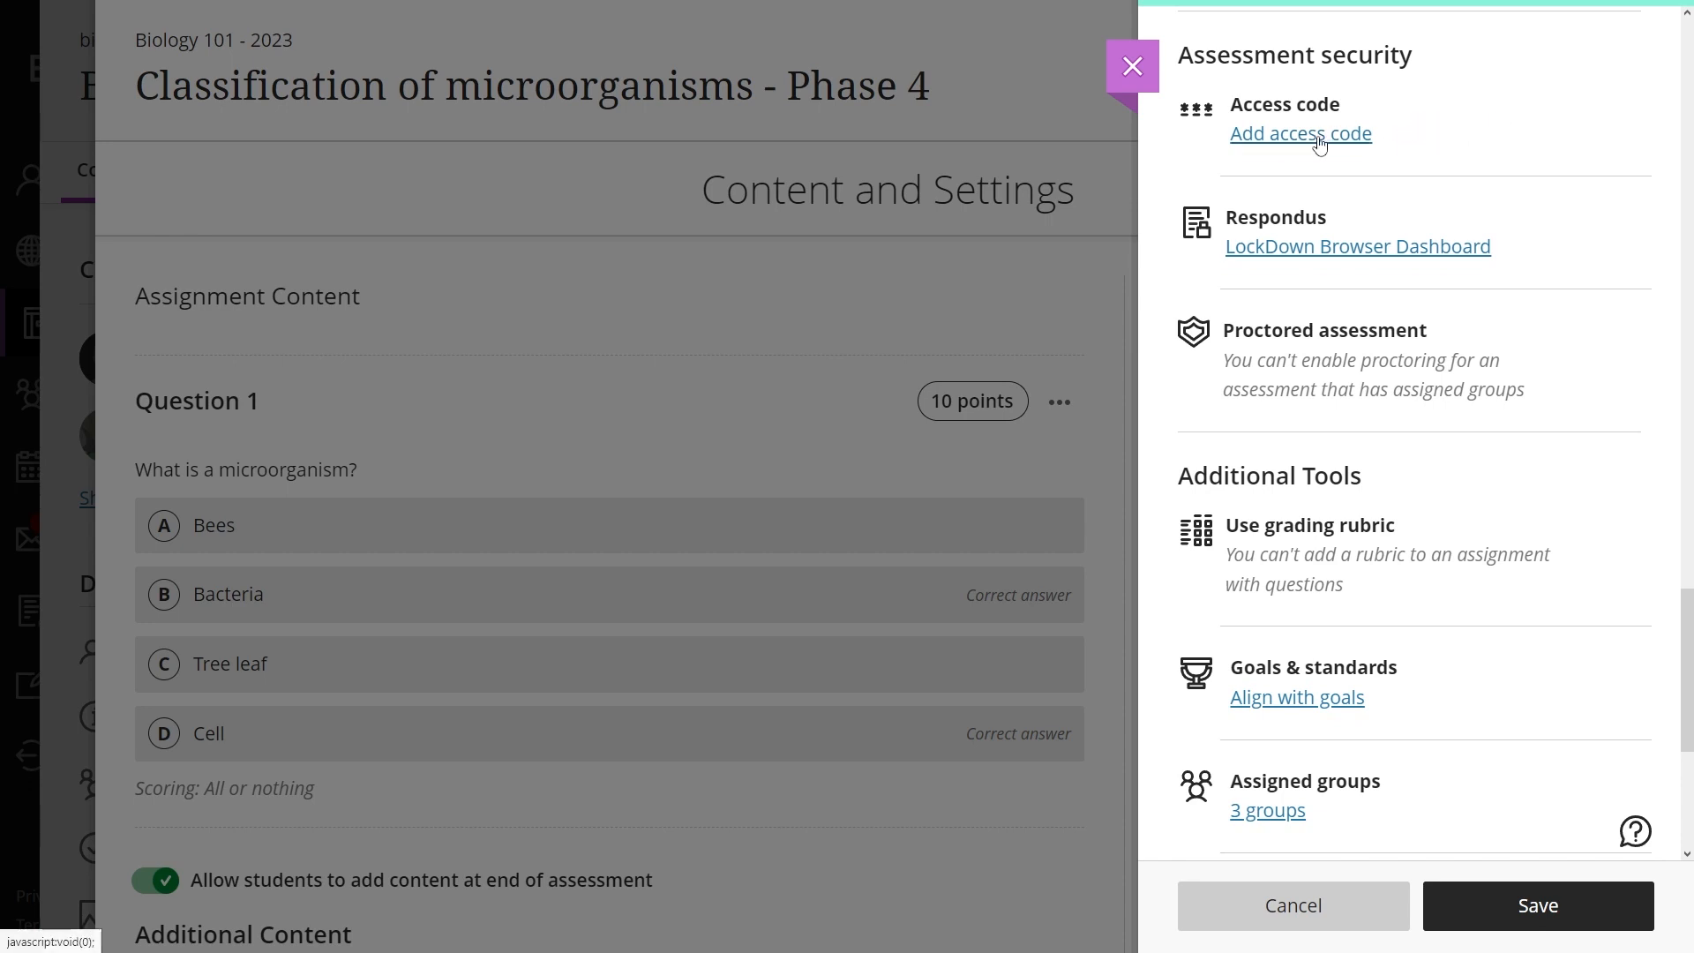
pyautogui.click(1301, 133)
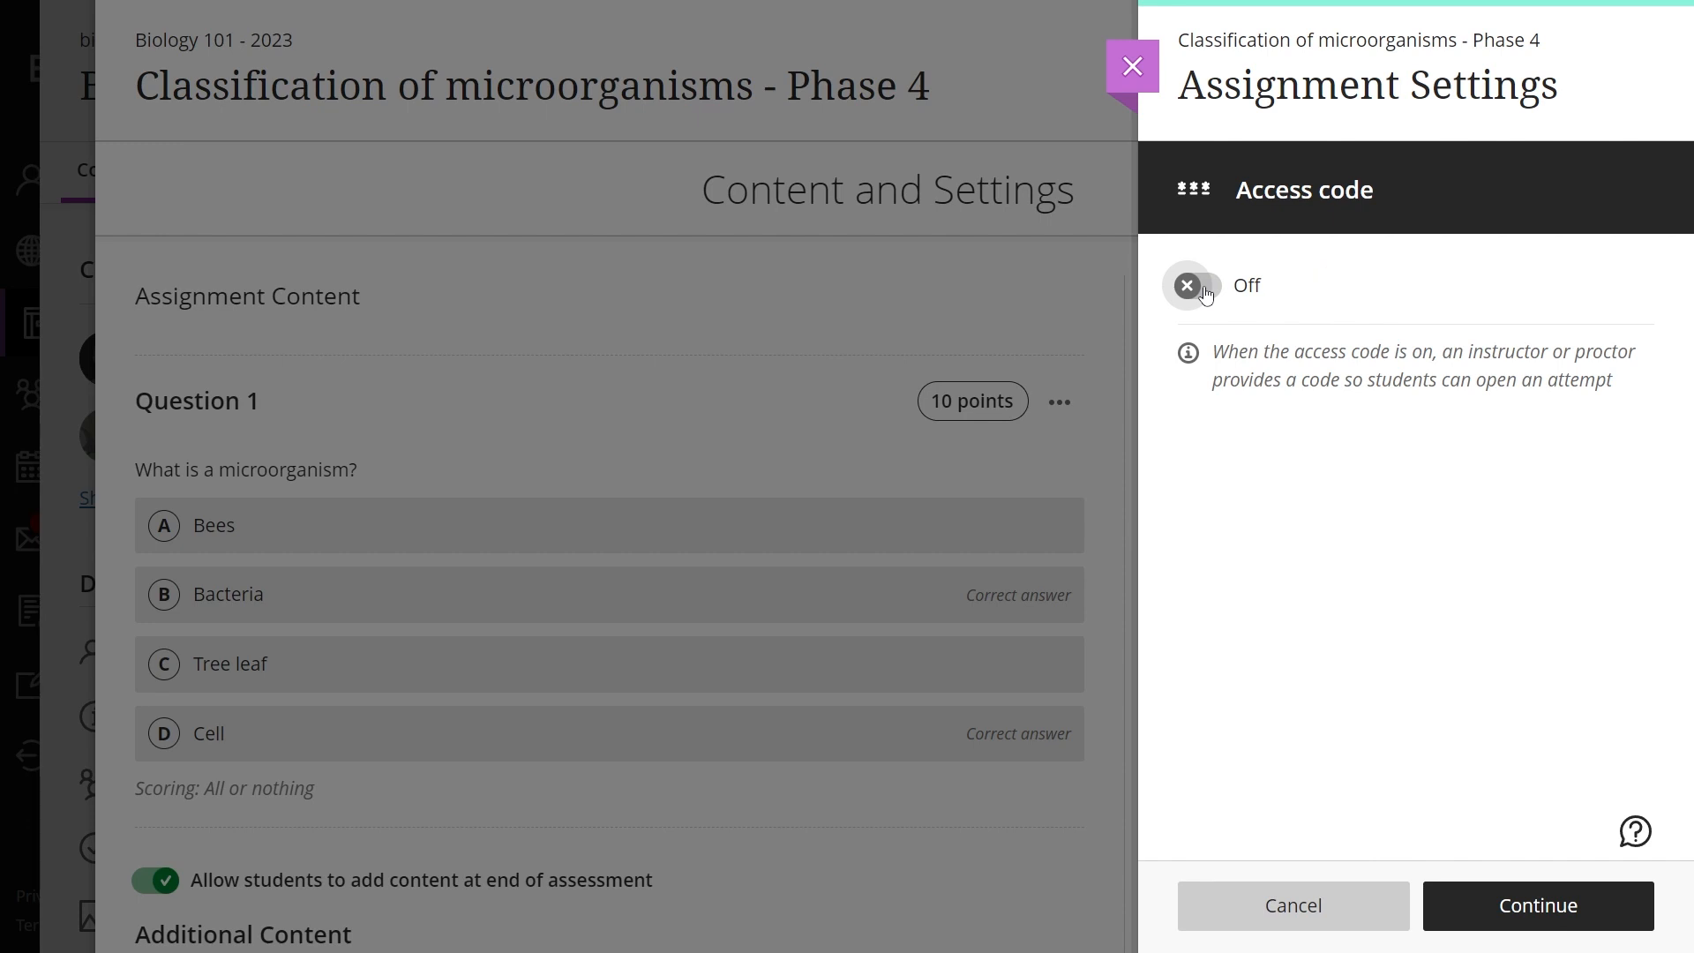
pyautogui.click(1196, 286)
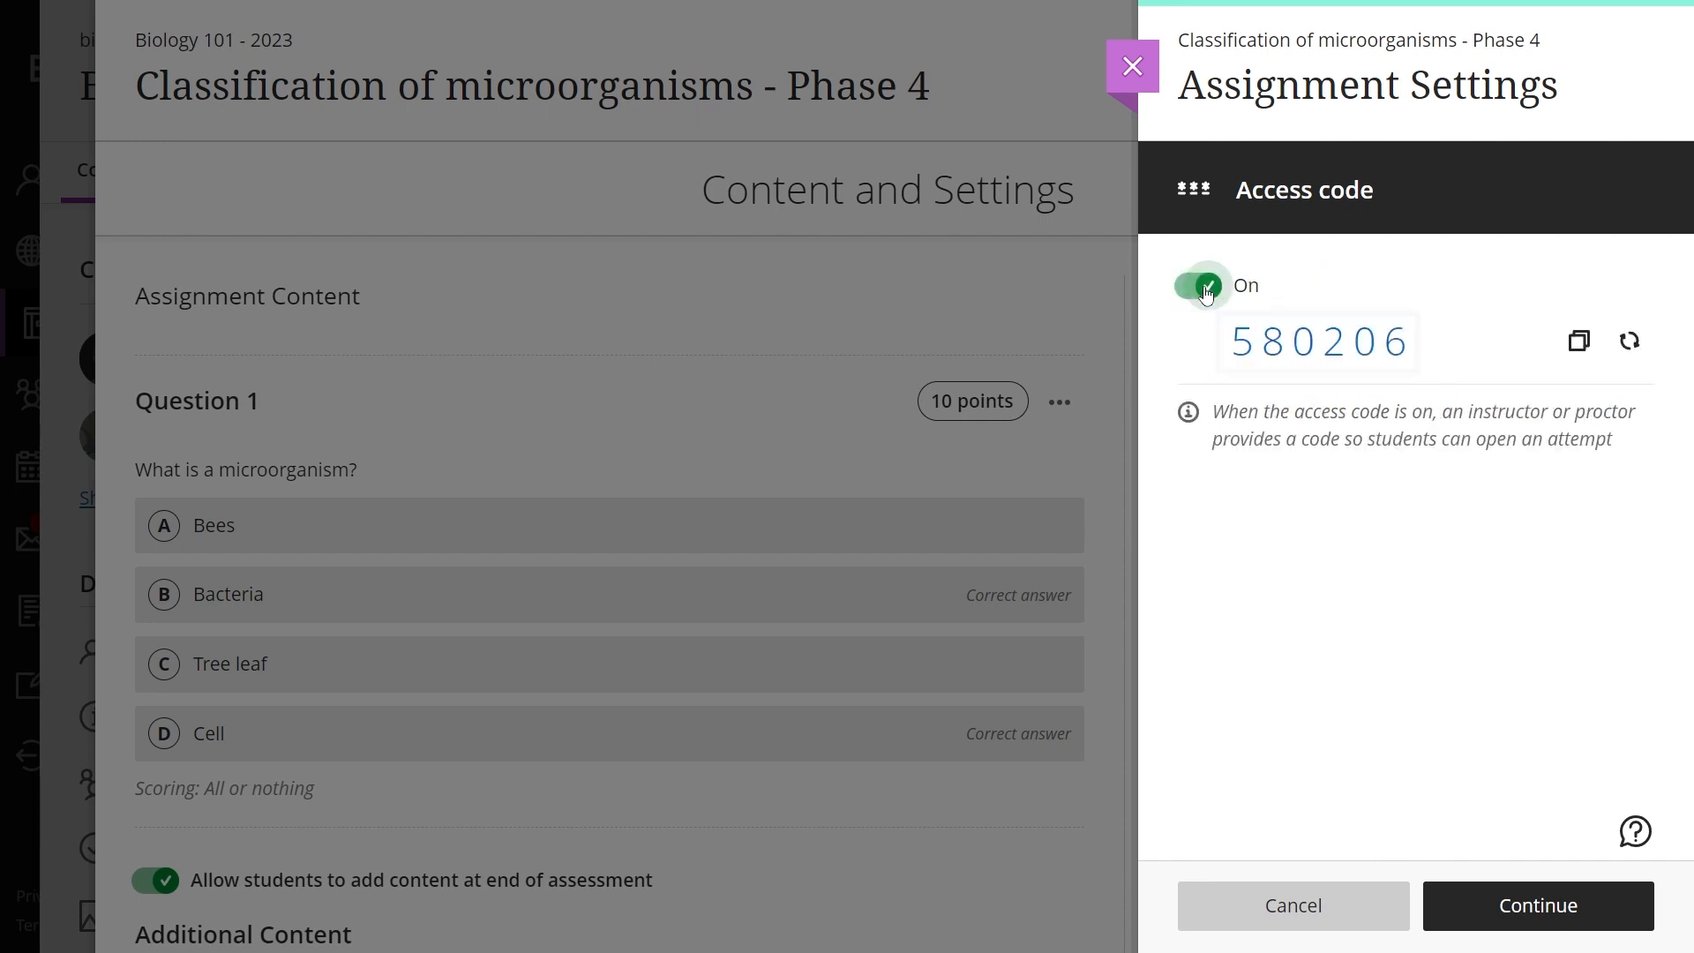
pyautogui.click(1316, 341)
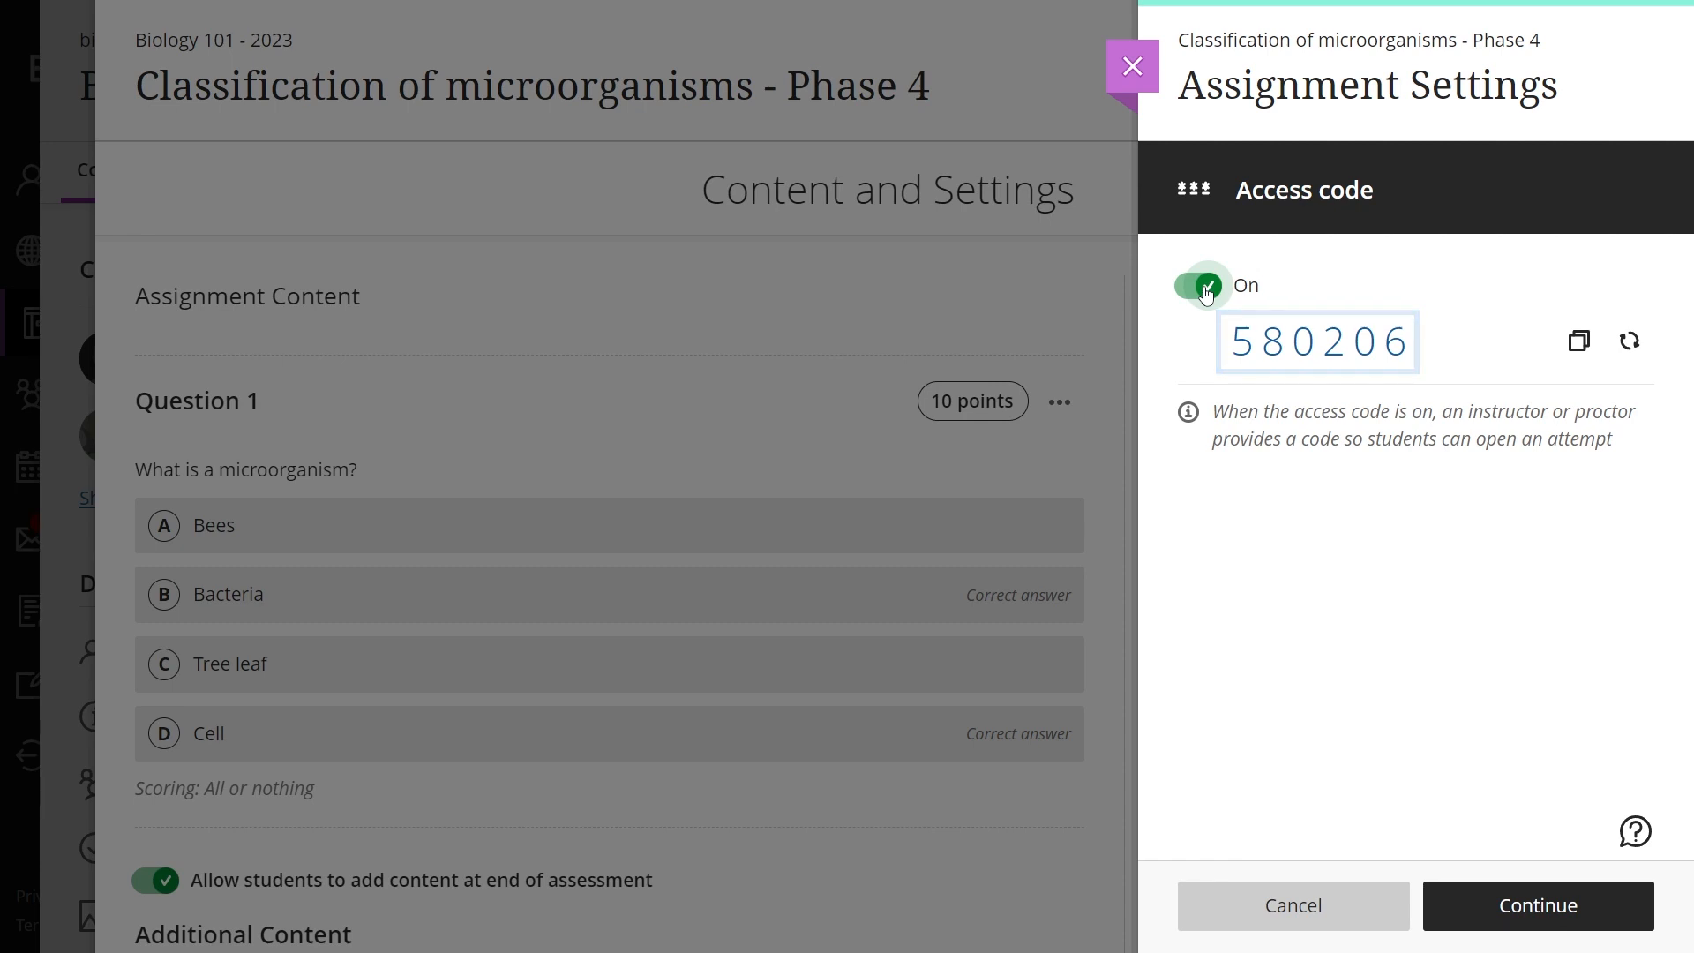
pyautogui.moveTo(1630, 341)
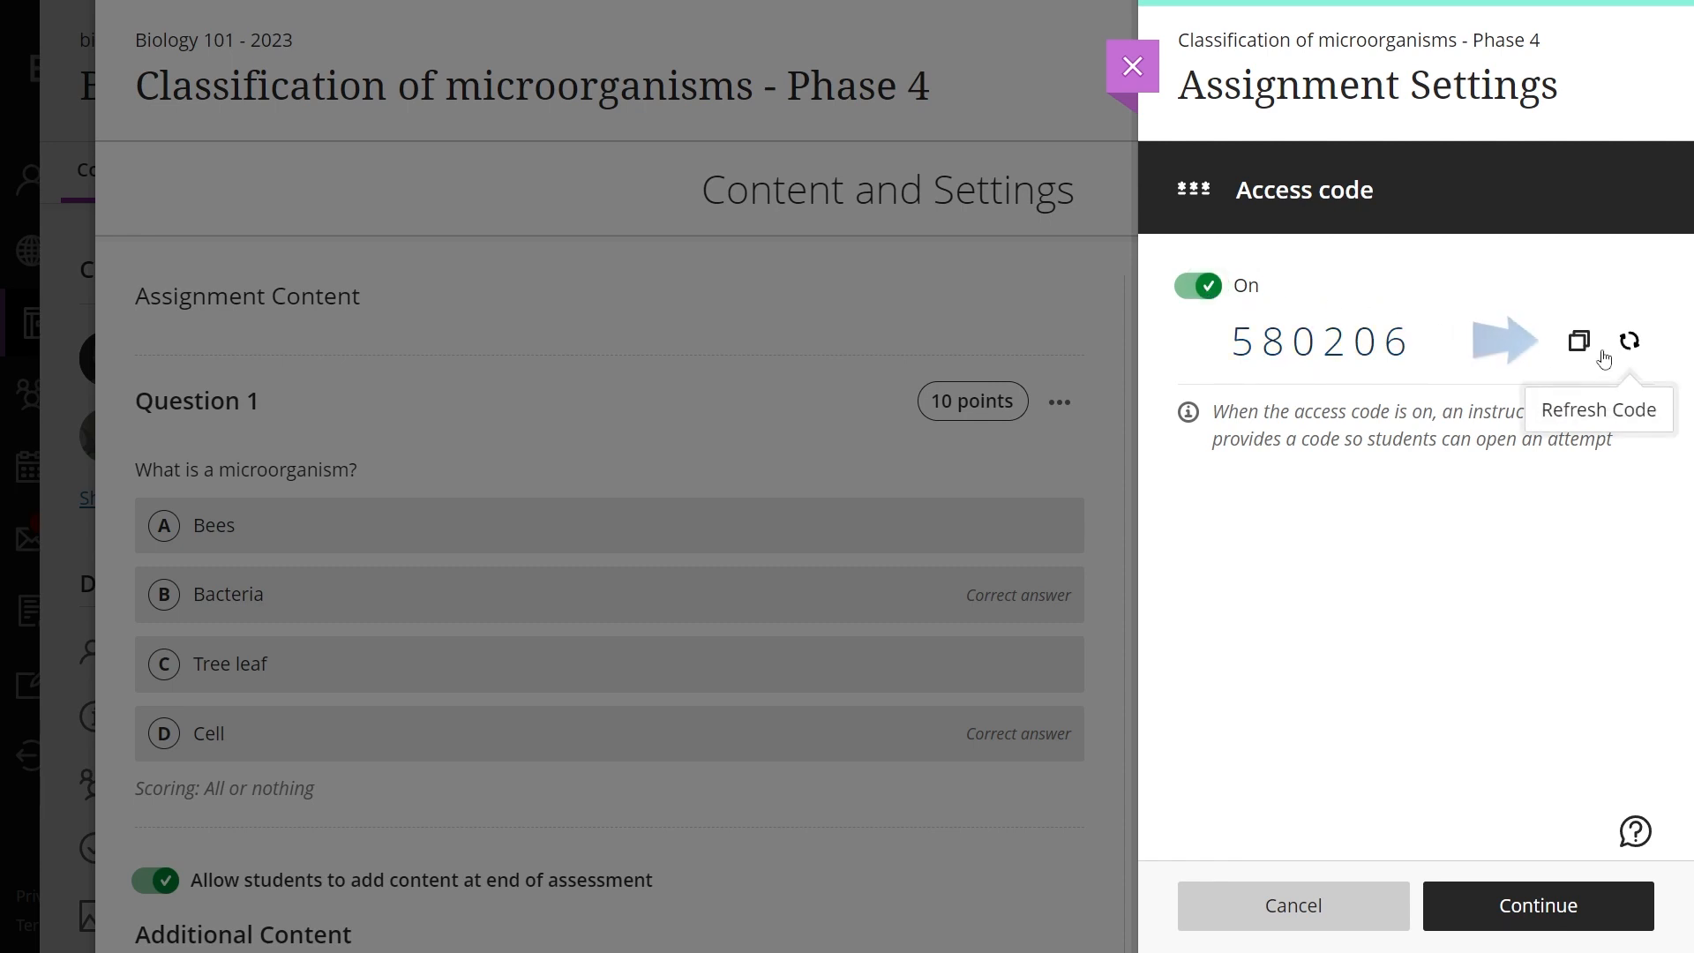
pyautogui.moveTo(1578, 341)
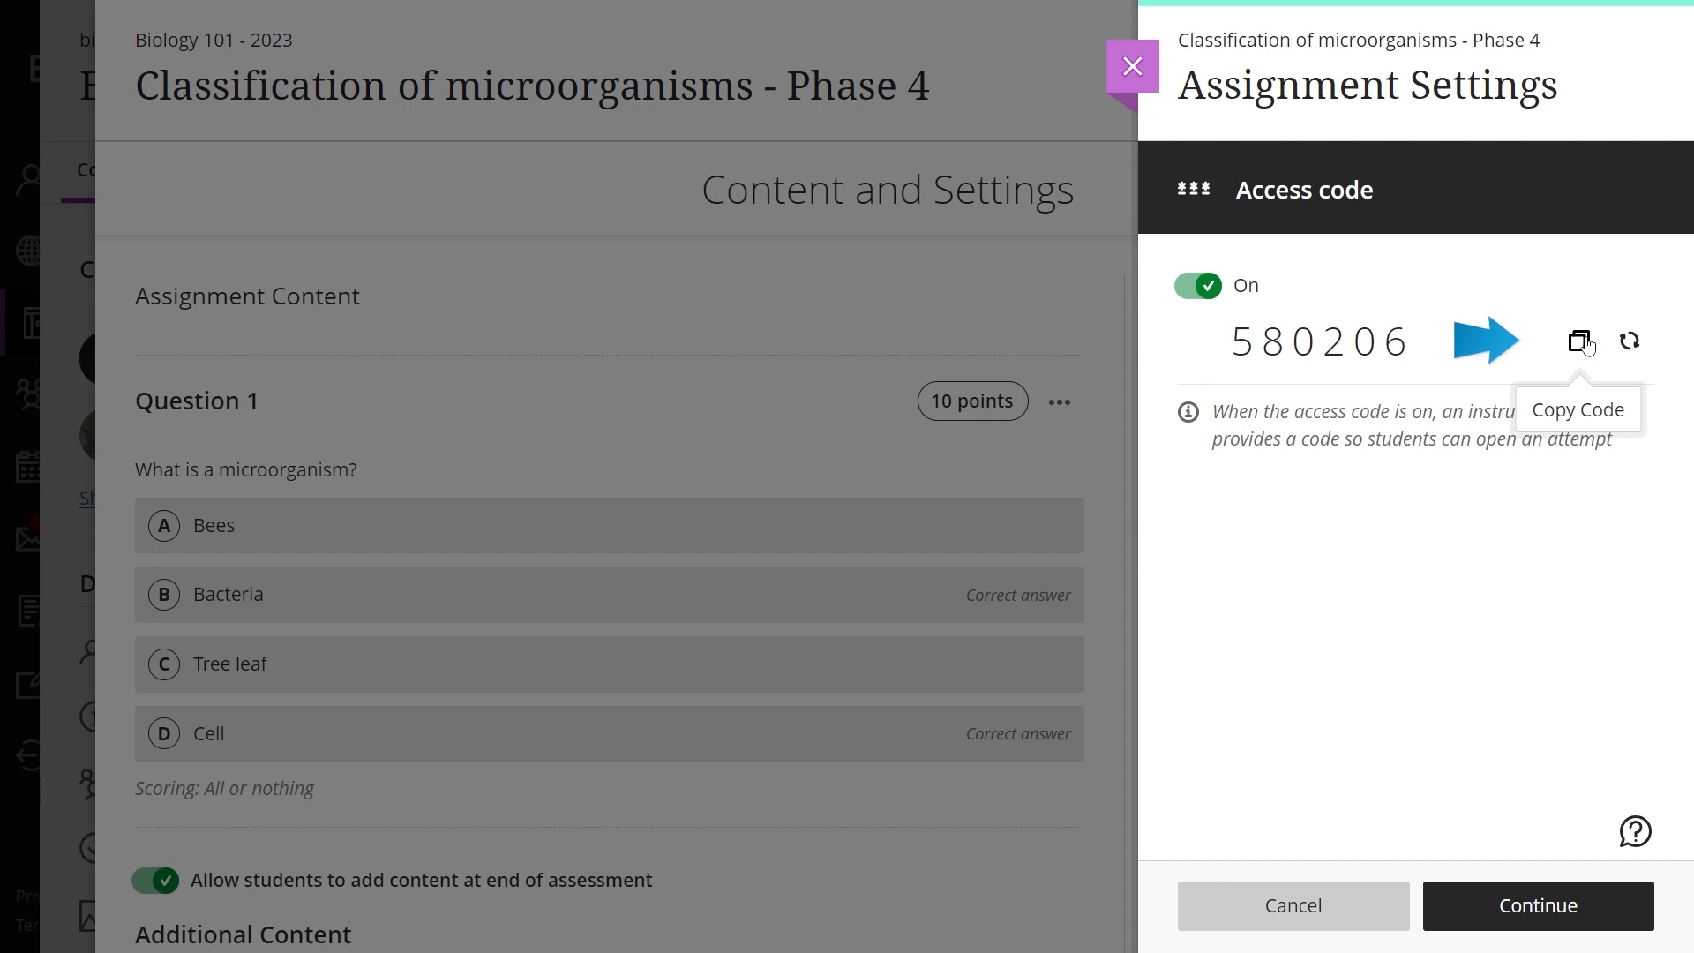
pyautogui.click(1581, 340)
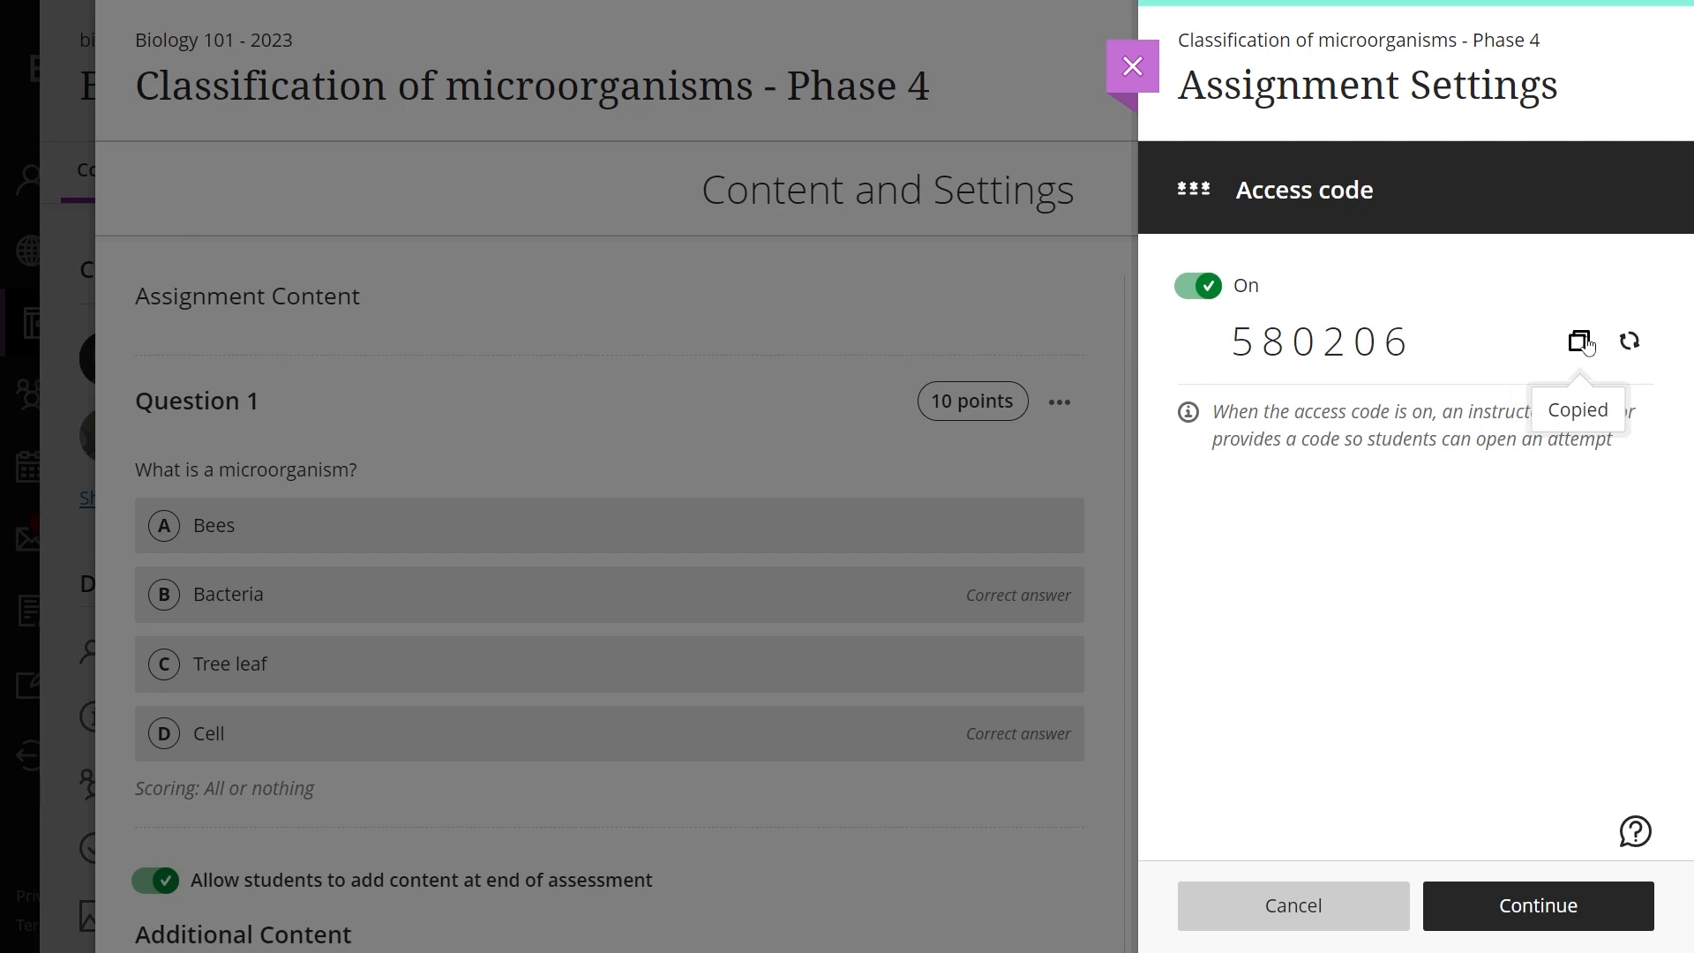
pyautogui.moveTo(1629, 341)
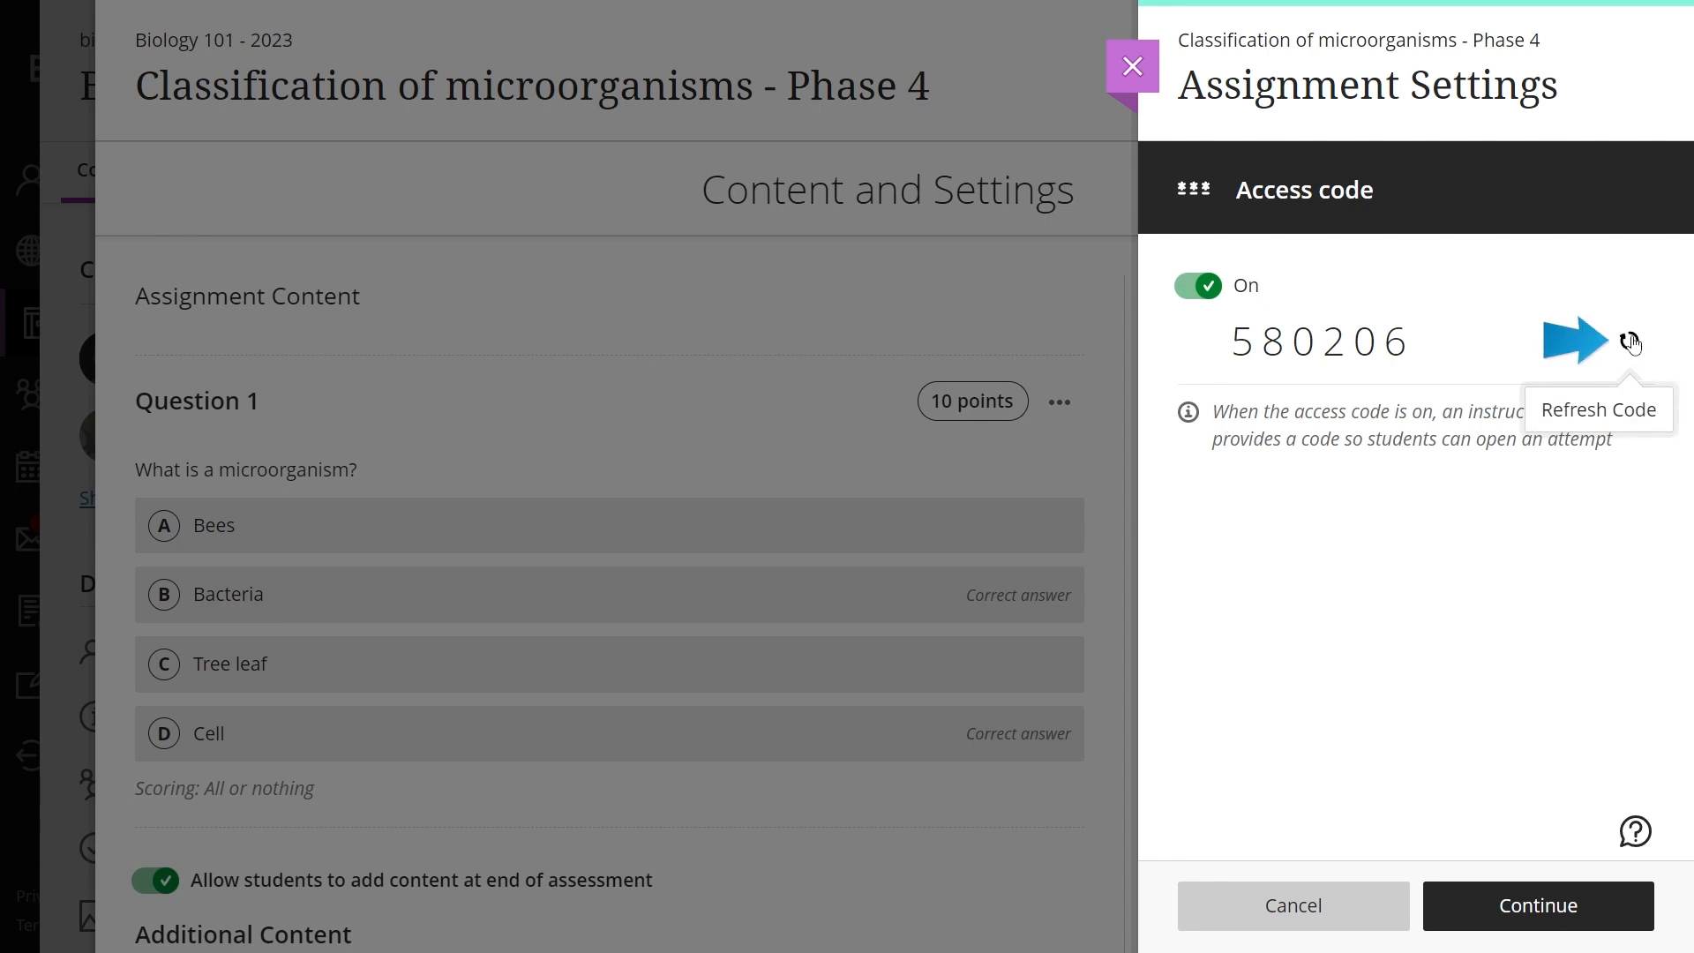
pyautogui.click(1632, 343)
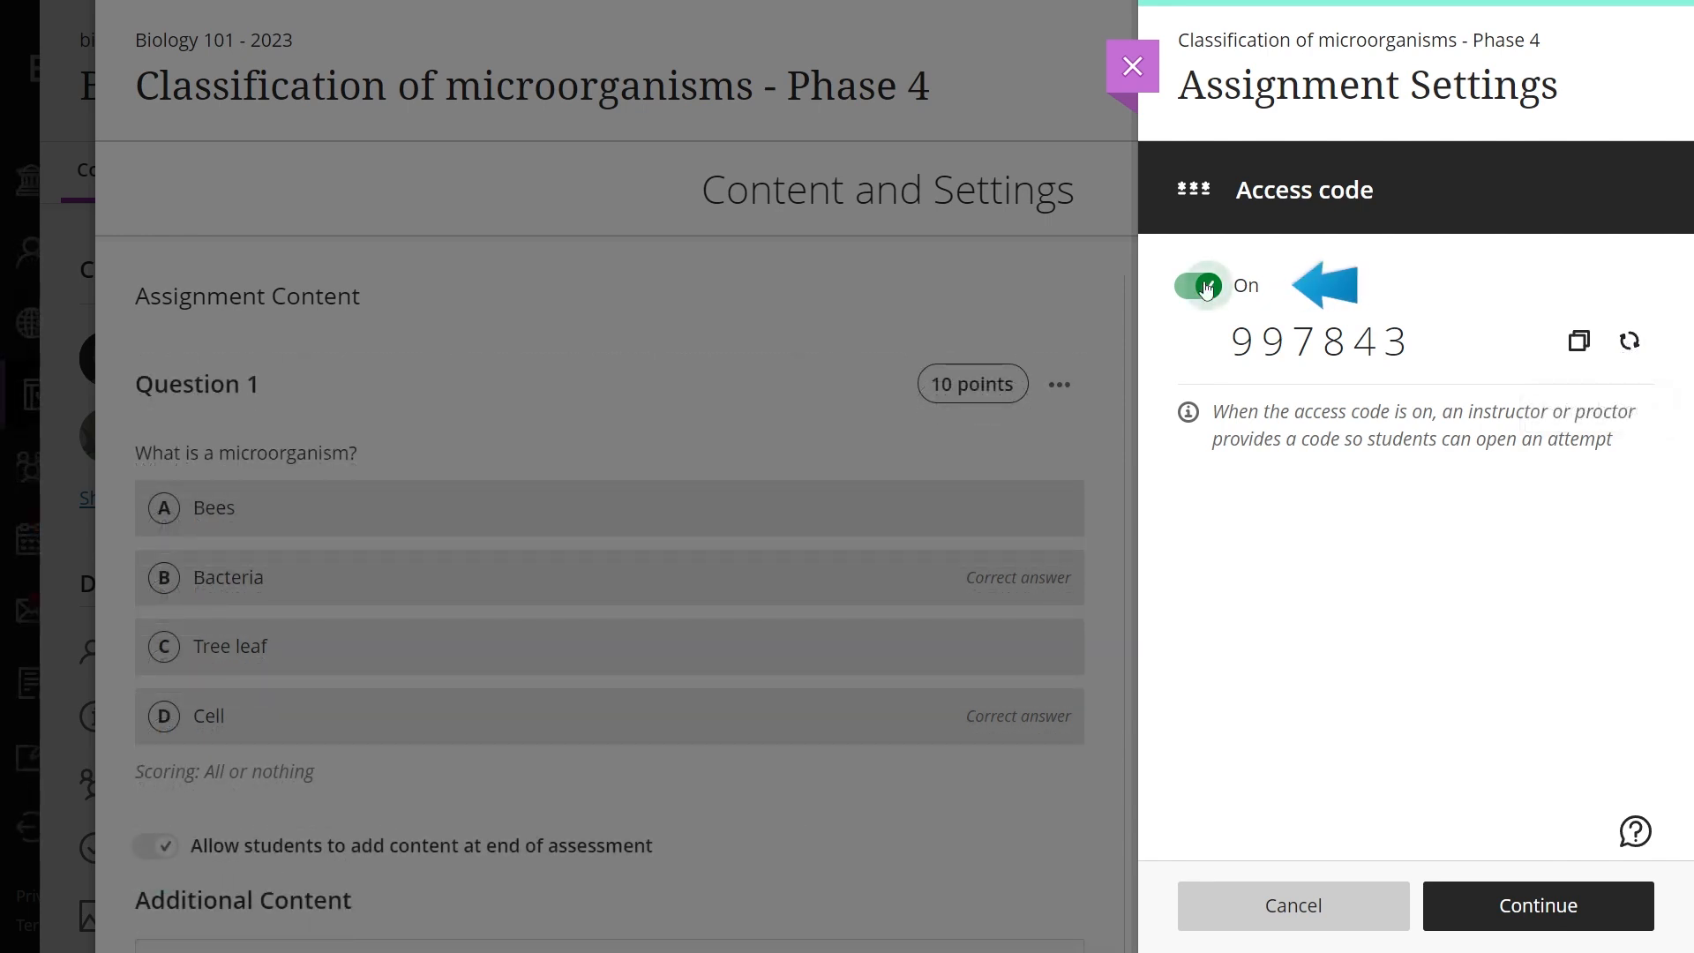
pyautogui.click(1202, 285)
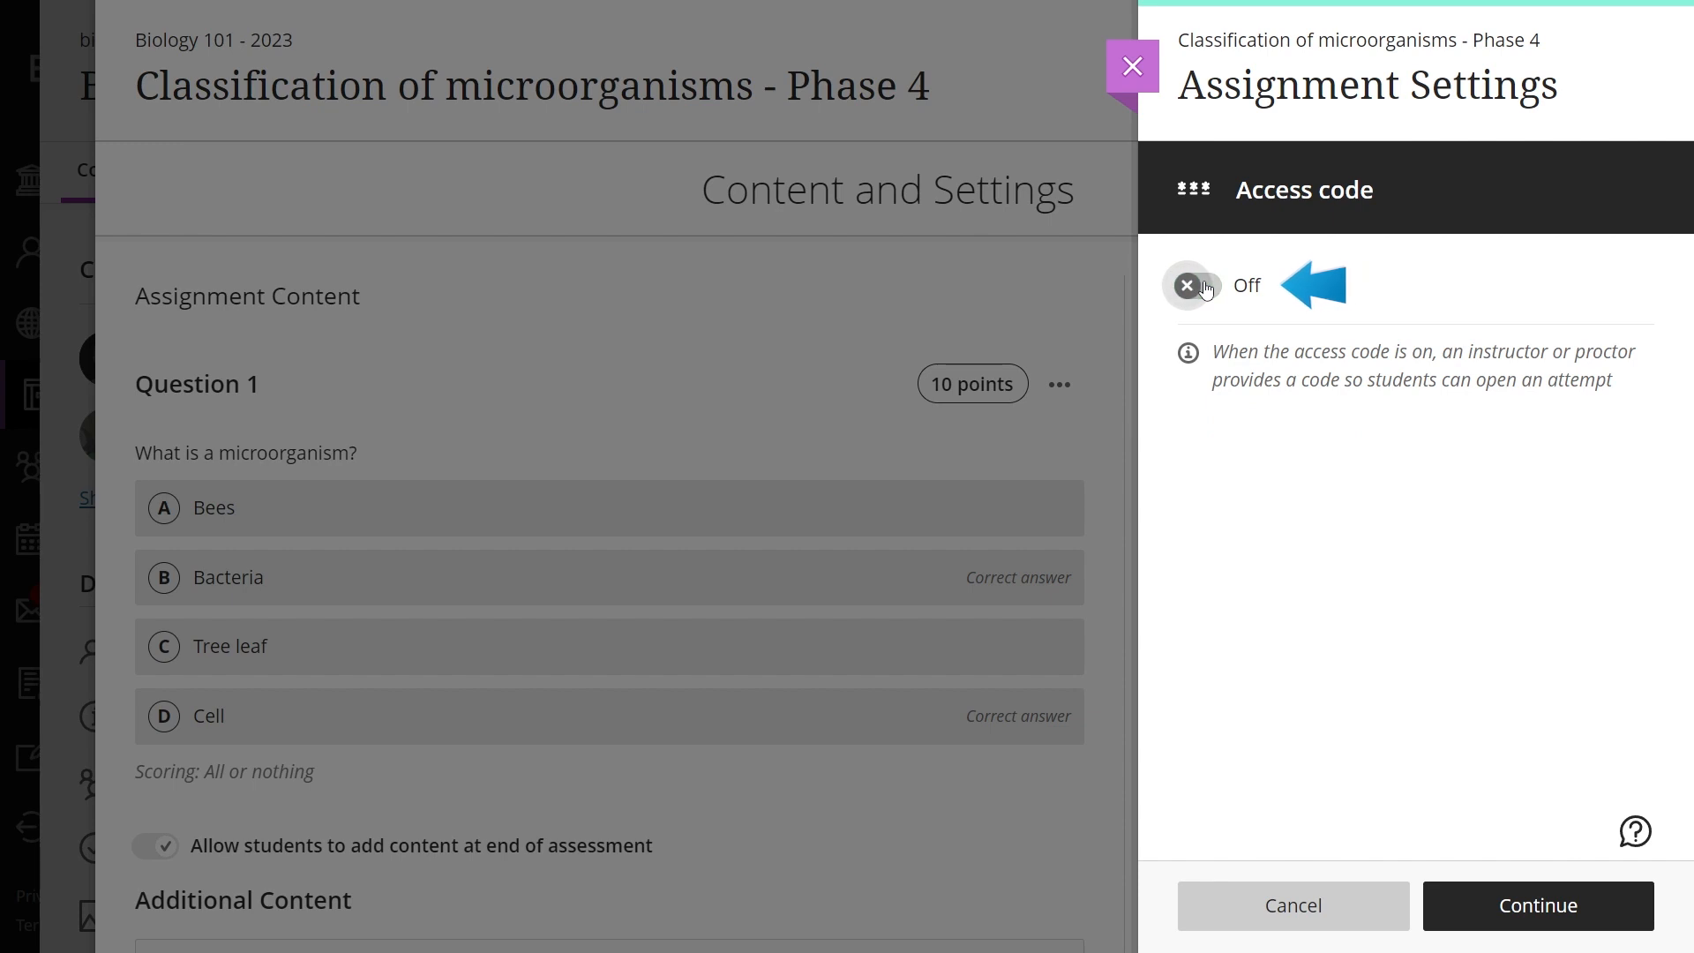
pyautogui.click(1192, 286)
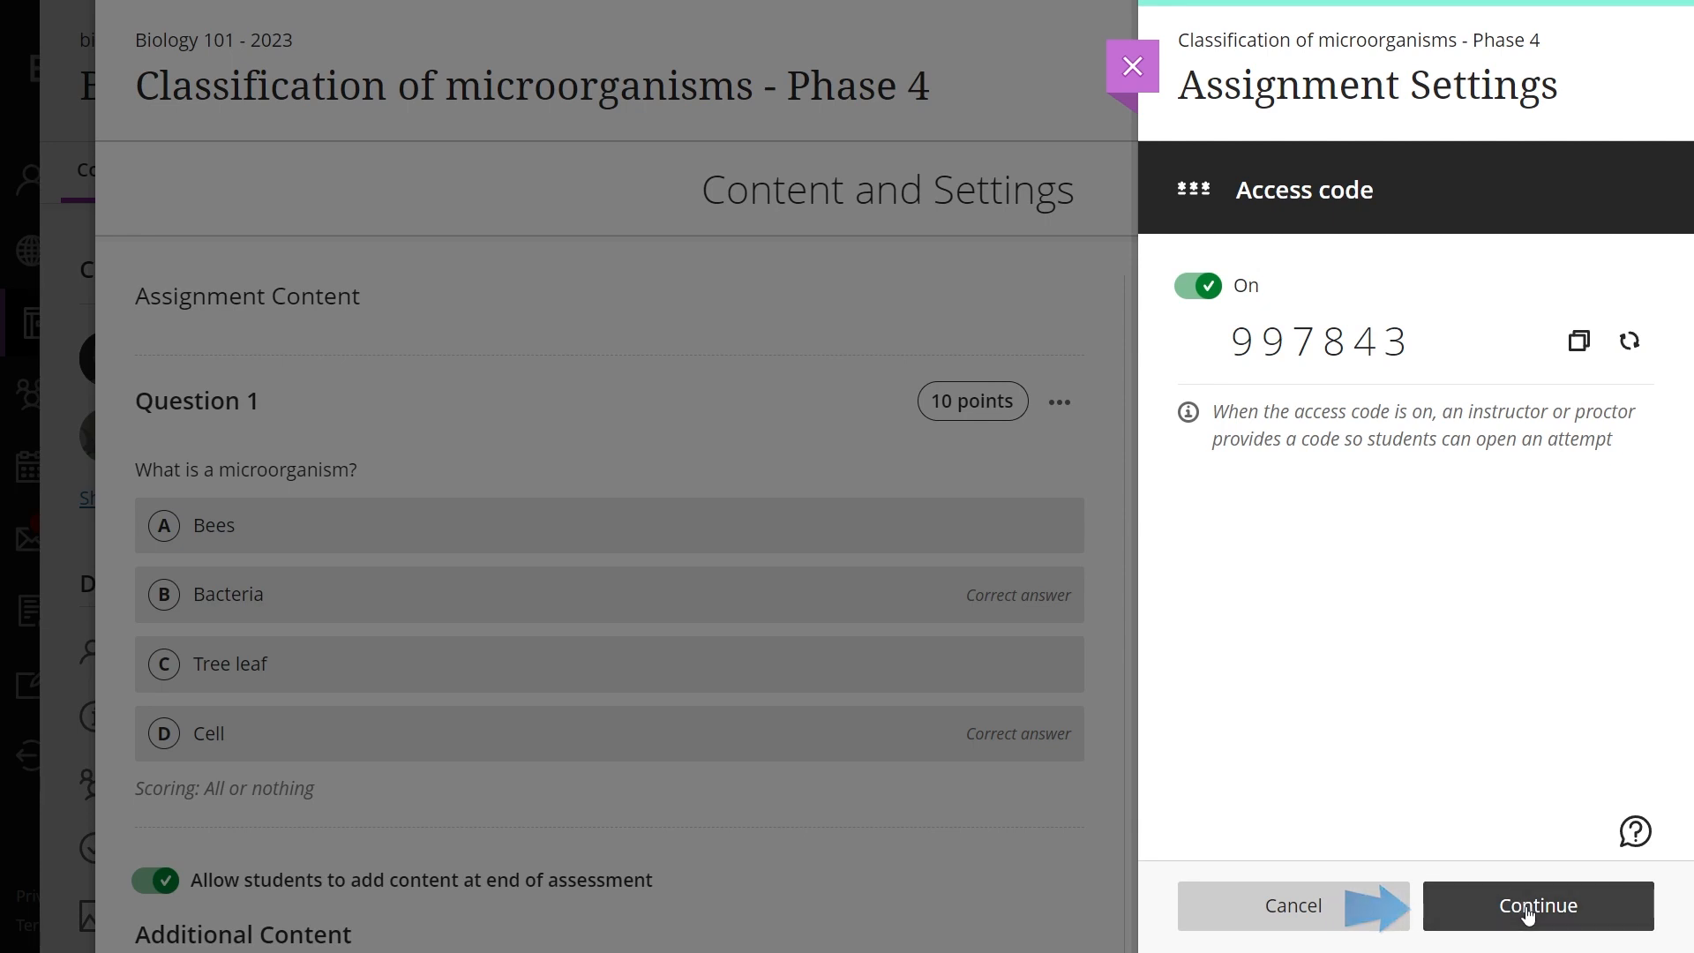
pyautogui.click(1535, 905)
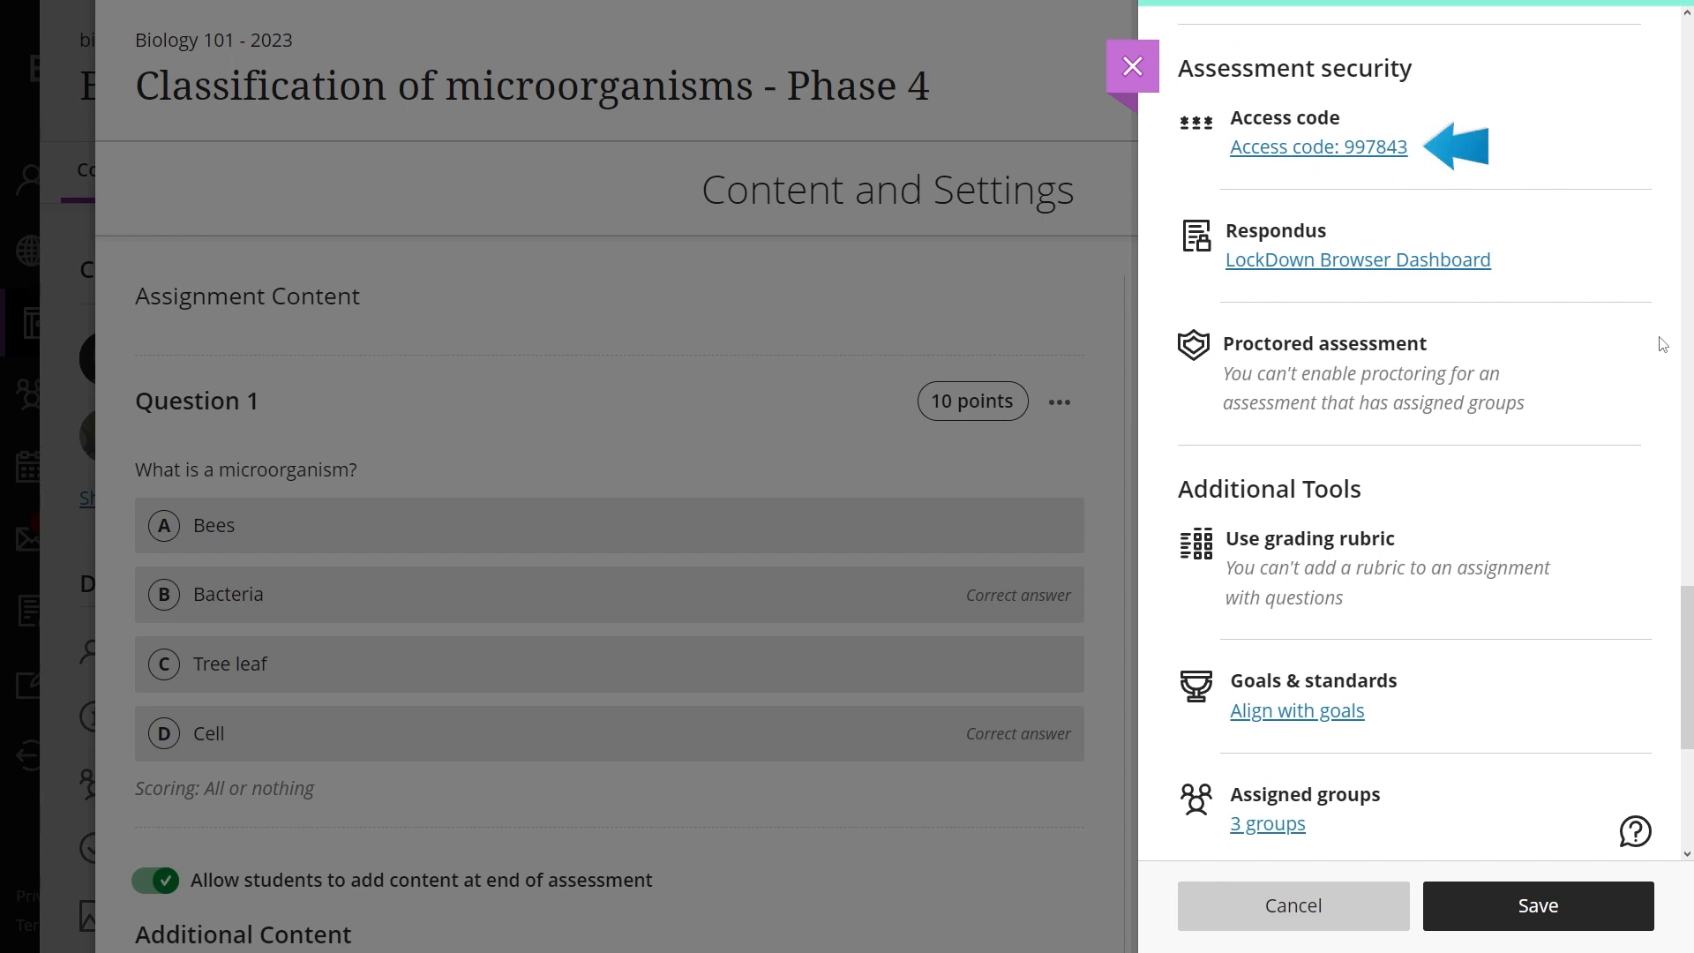